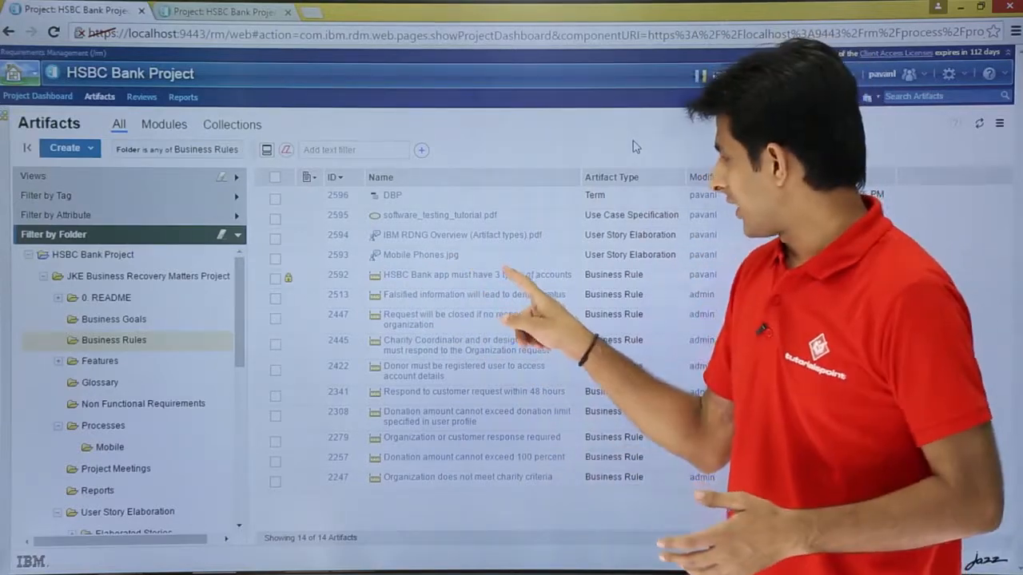
Open business rule artifact 2592 in edit mode and show its commenting options
{"action": "left_click", "coordinate": [475, 274]}
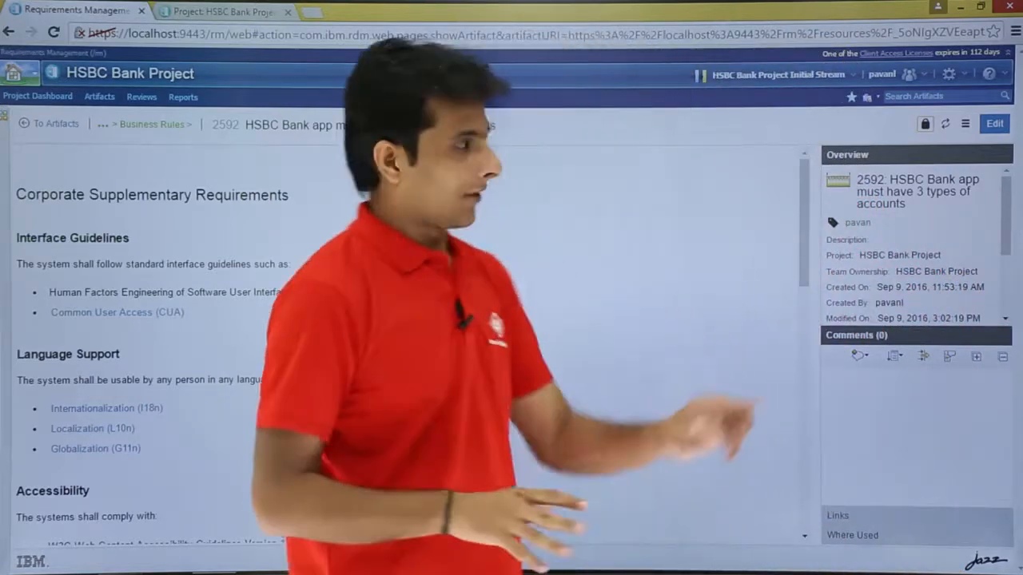
{"action": "left_click", "coordinate": [994, 123]}
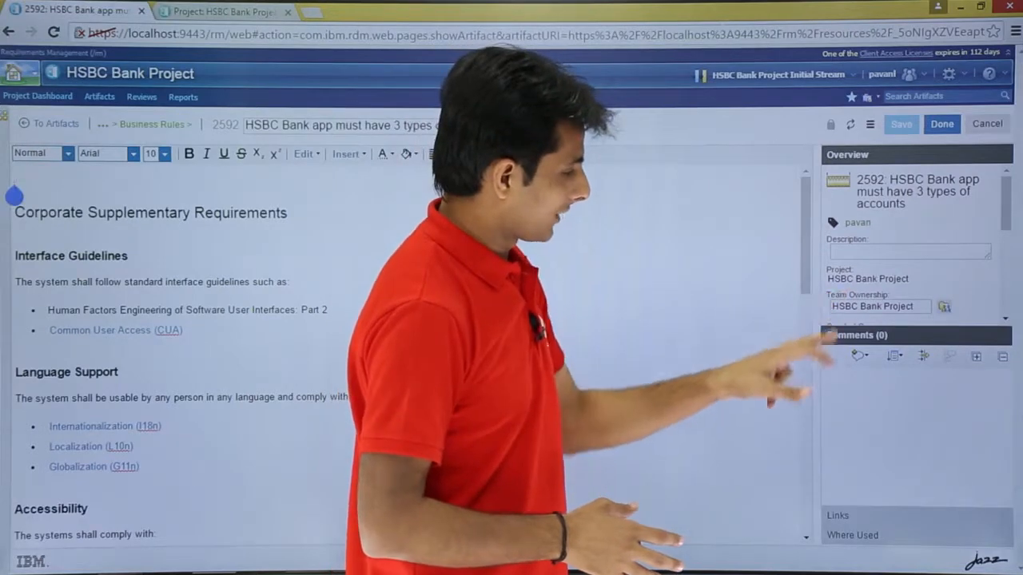
{"action": "left_click", "coordinate": [858, 356]}
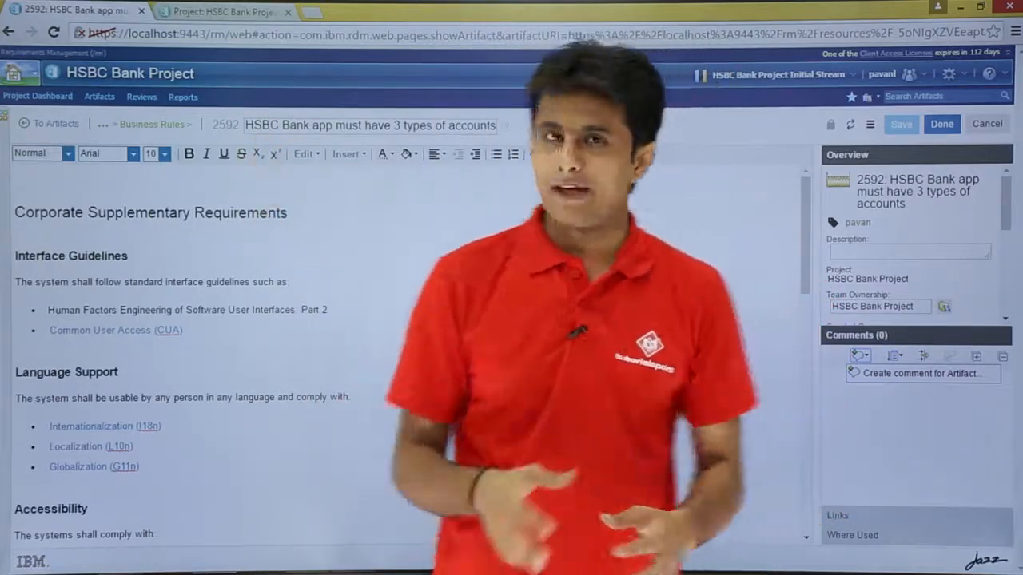
Draft comment 'Spelling Errors in artifact': 'Kindly correct spelling and grammar mistakes'
{"action": "left_click", "coordinate": [919, 373]}
{"action": "type", "text": "Spelling Errors in artifact"}
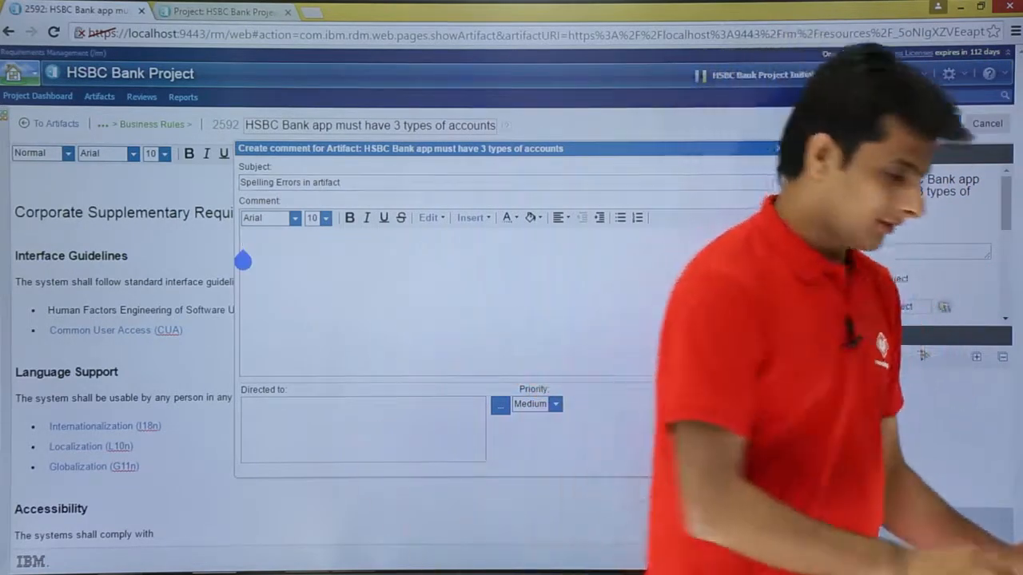
{"action": "type", "text": "Kindly correct spelling"}
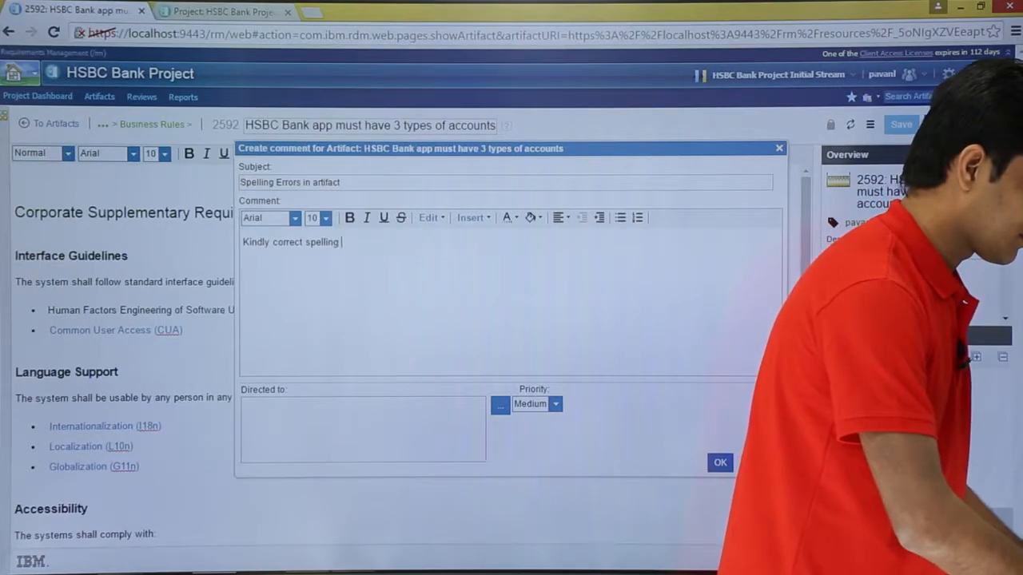
{"action": "type", "text": "and gramme"}
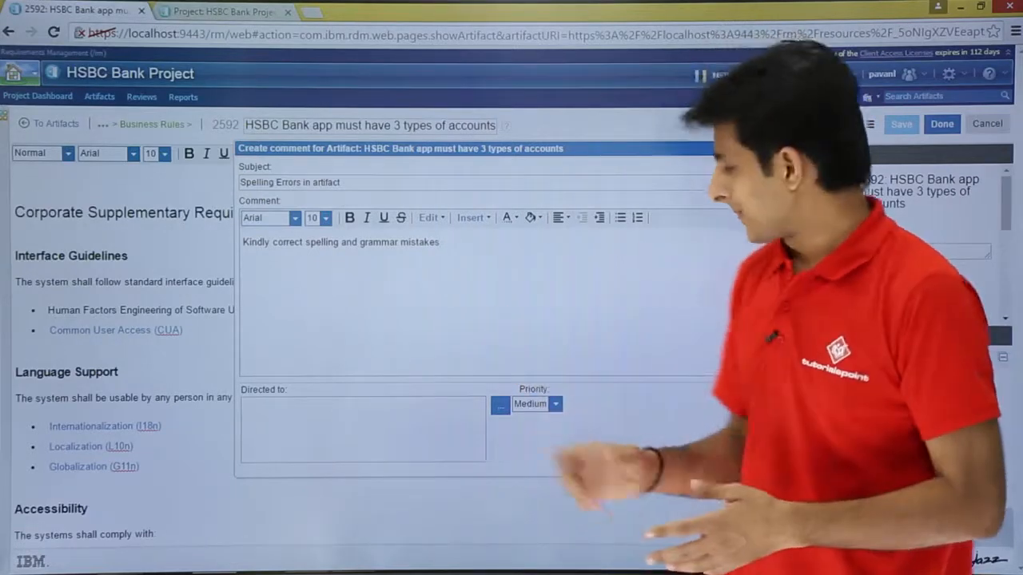
{"action": "left_click", "coordinate": [500, 404]}
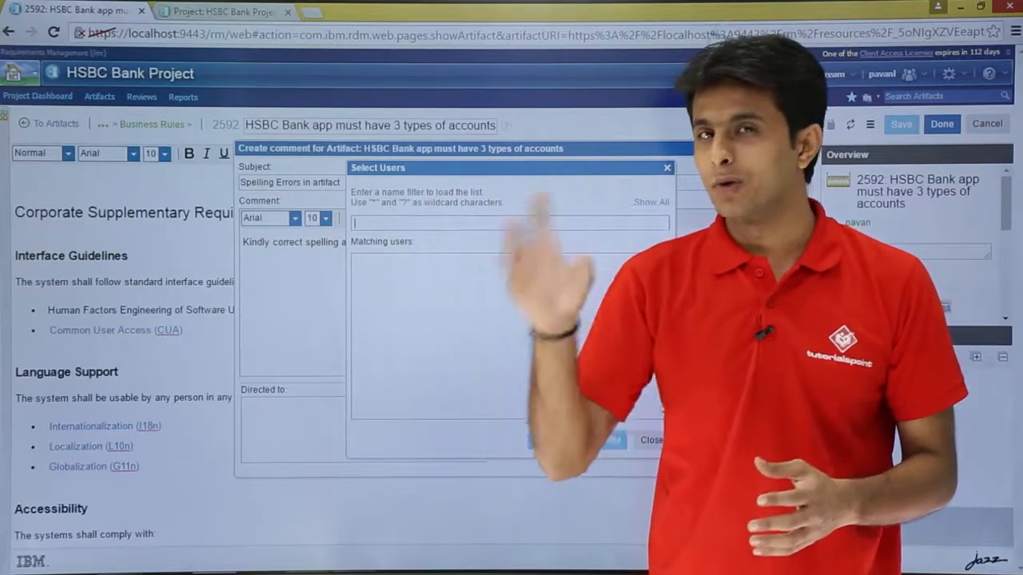
List all users and select pavani, user2 and user3 as recipients
{"action": "left_click", "coordinate": [651, 202]}
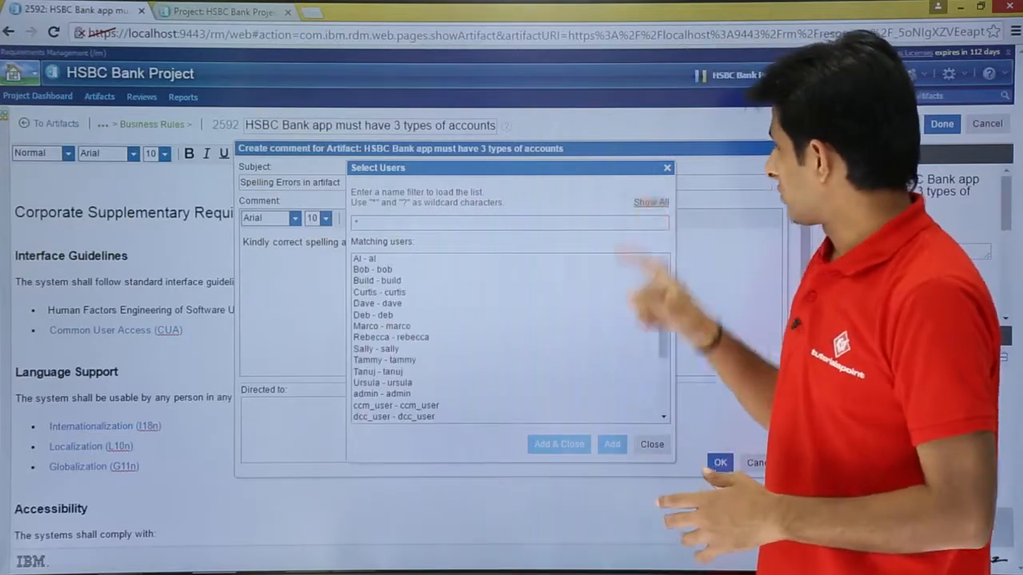
{"action": "scroll", "scroll_direction": "down", "scroll_amount": 3}
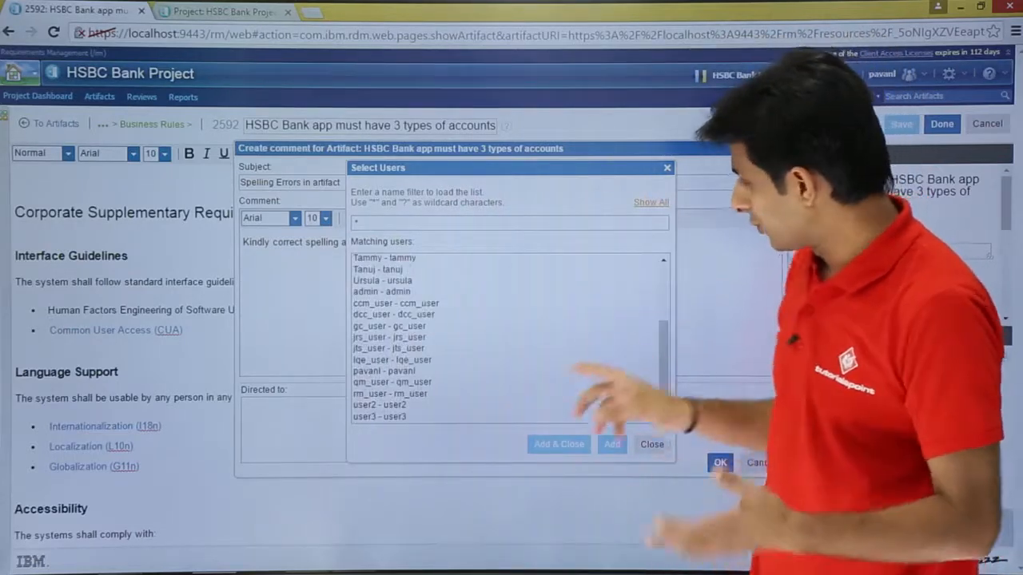
{"action": "left_click", "coordinate": [379, 405]}
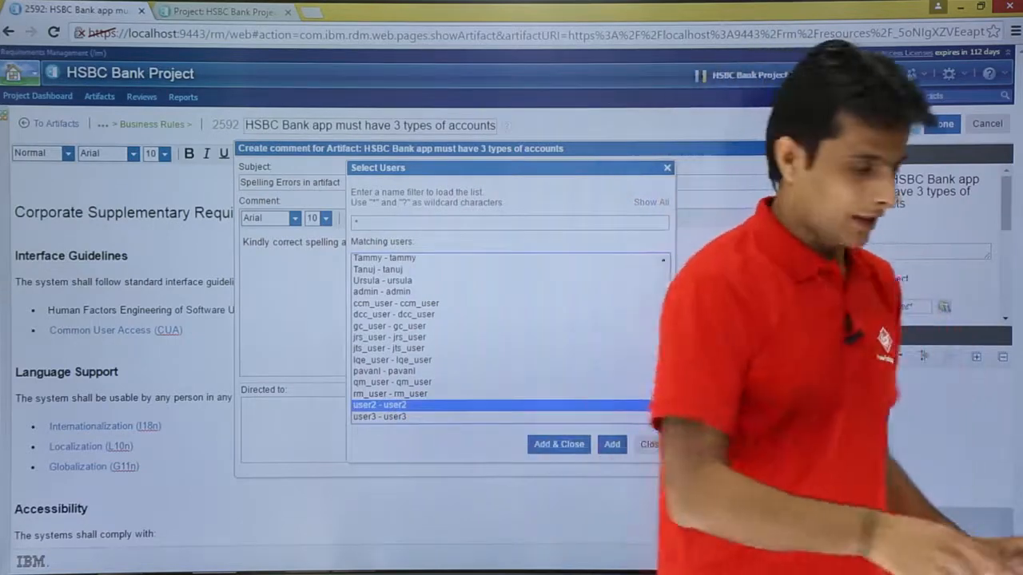
{"action": "left_click", "coordinate": [379, 416]}
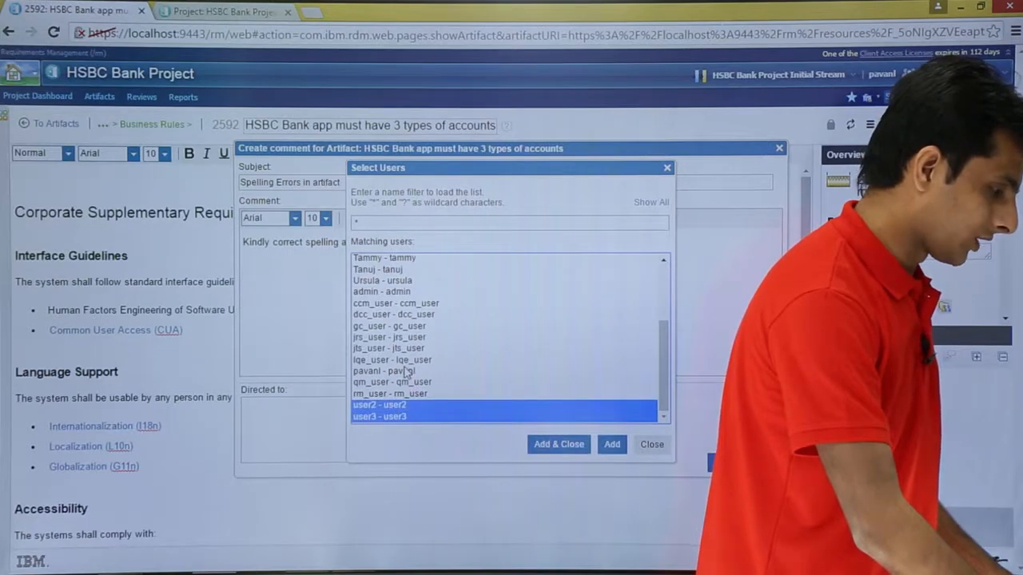
{"action": "left_click", "coordinate": [392, 371]}
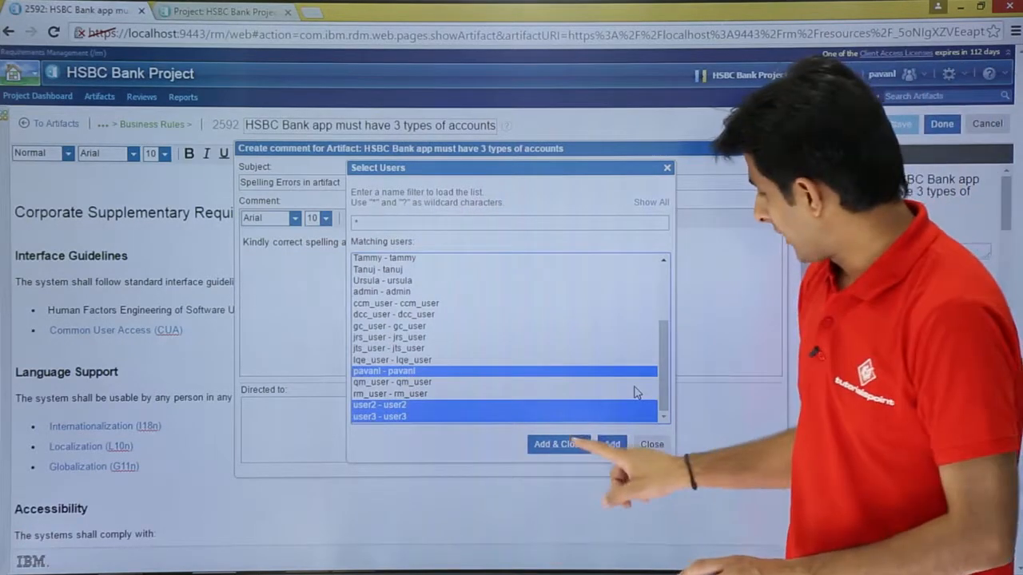
Direct the comment to pavani, user2 and user3 with High priority
{"action": "left_click", "coordinate": [557, 444]}
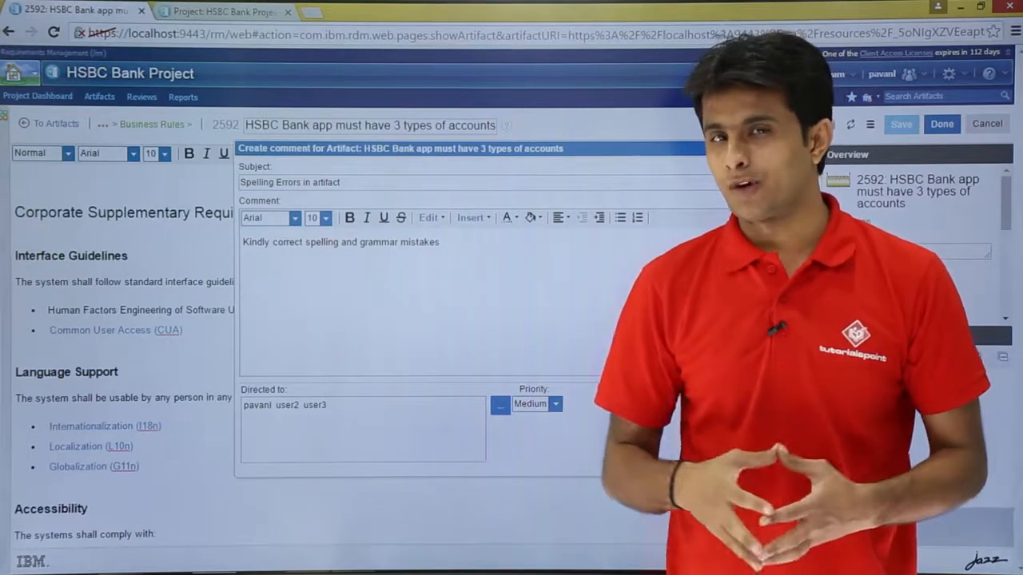
{"action": "left_click", "coordinate": [554, 403]}
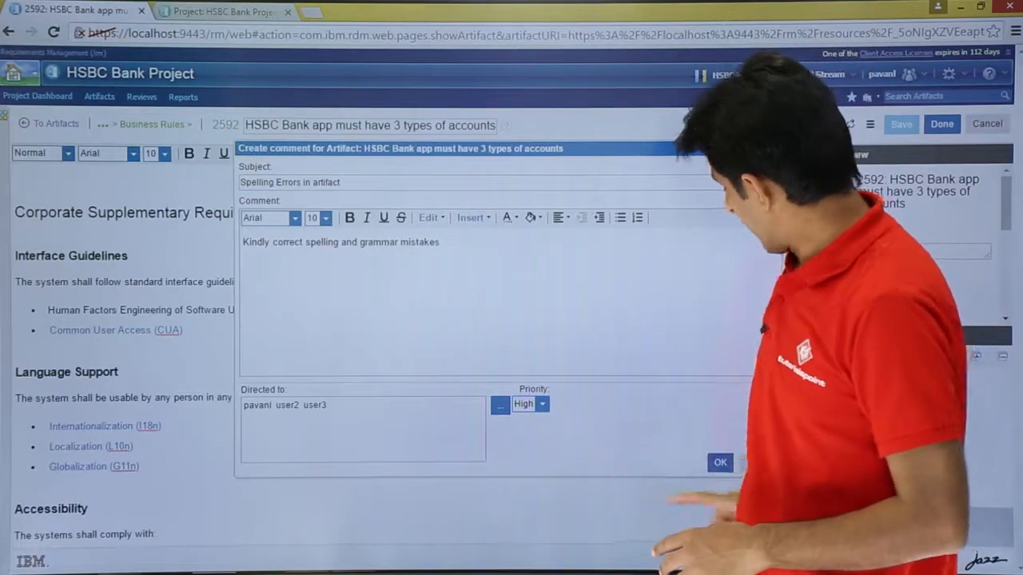
Post the High-priority comment and take artifact 2592 out of edit mode
{"action": "left_click", "coordinate": [720, 463]}
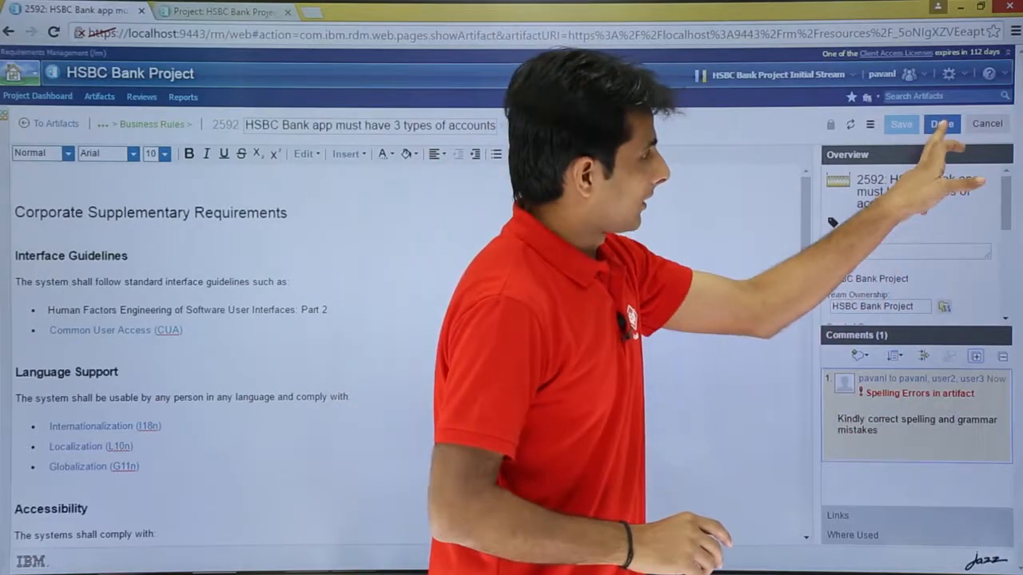
{"action": "left_click", "coordinate": [942, 123]}
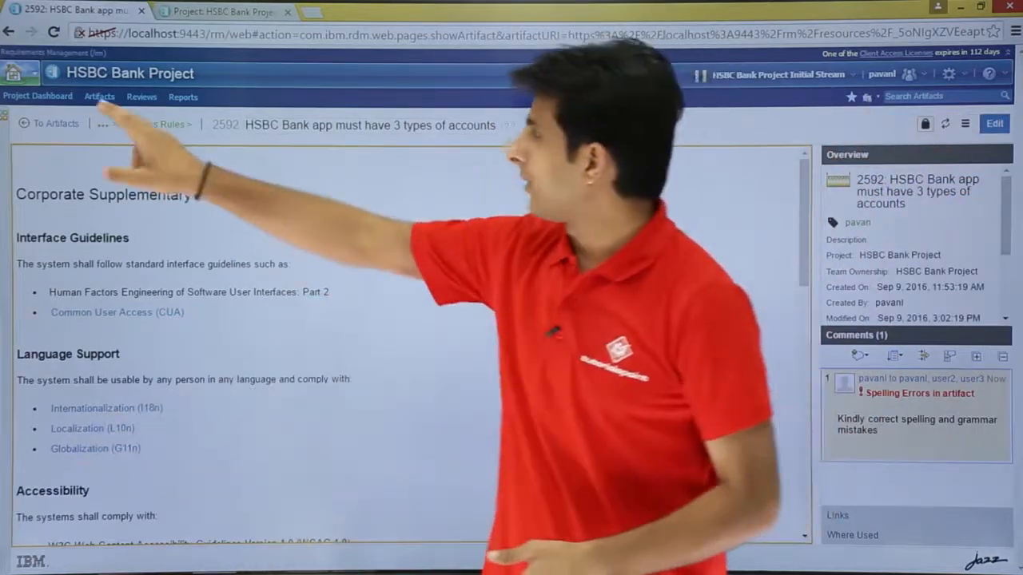
{"action": "left_click", "coordinate": [38, 96]}
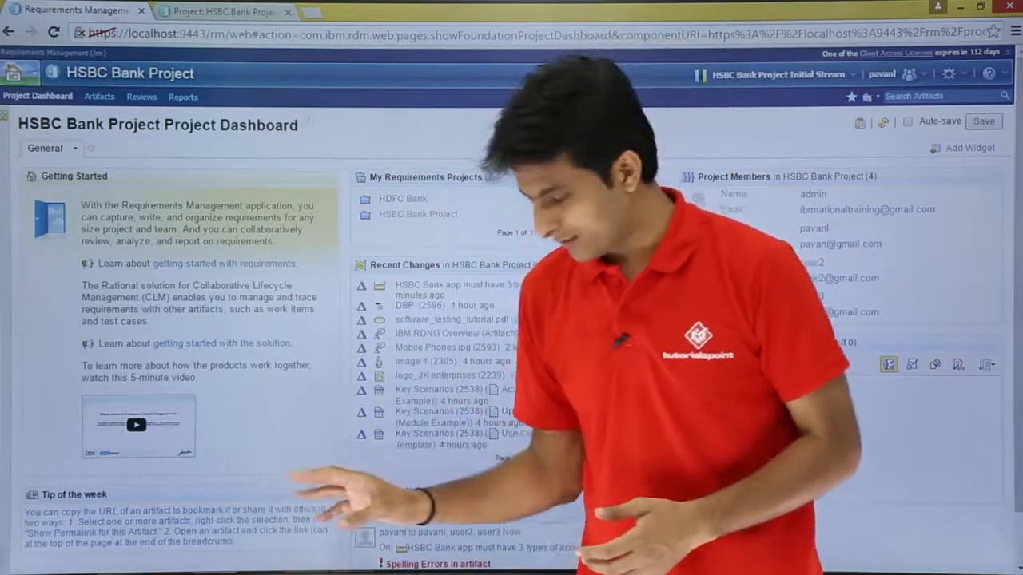
{"action": "scroll", "scroll_direction": "down", "scroll_amount": 3}
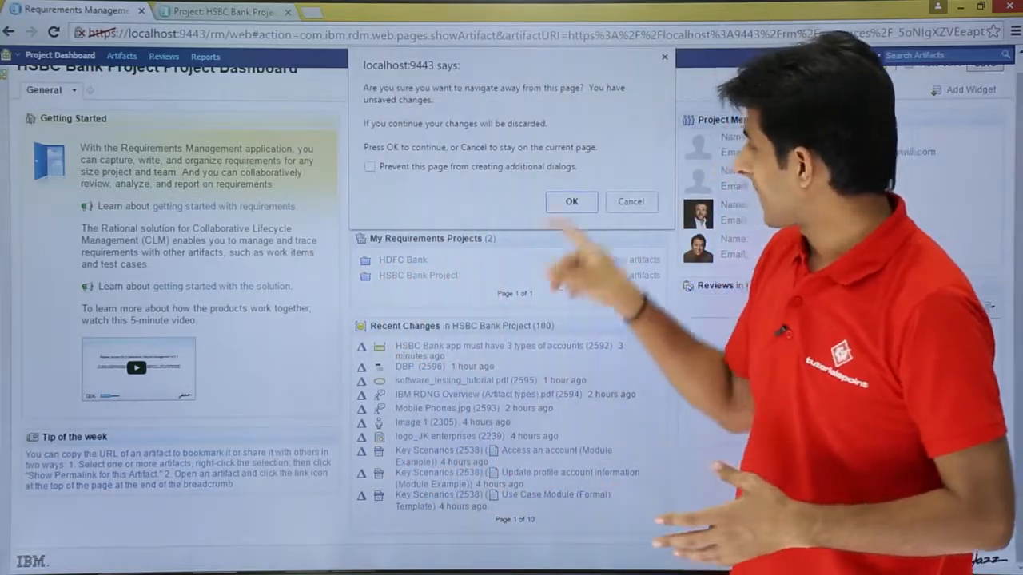
{"action": "left_click", "coordinate": [572, 201]}
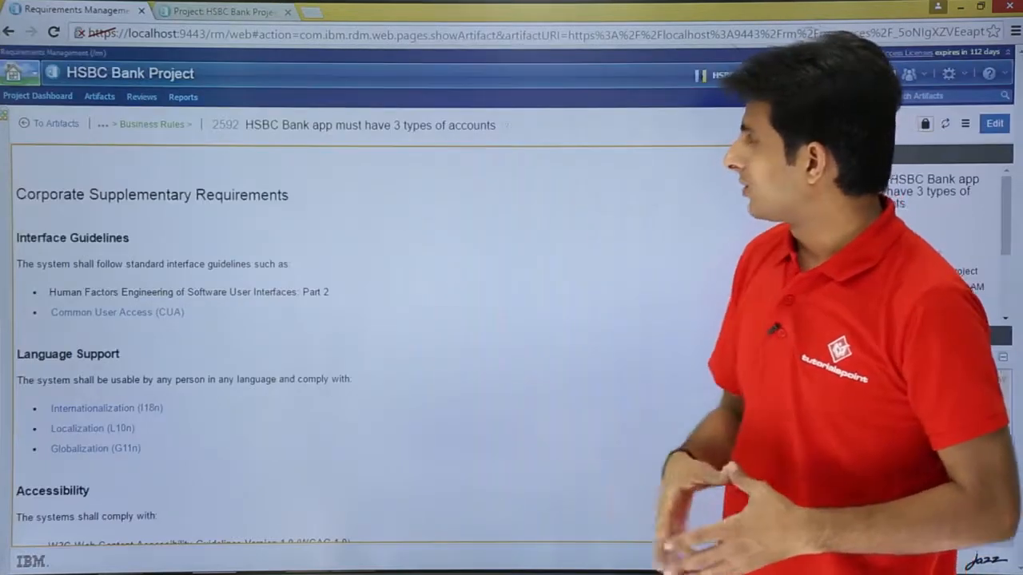